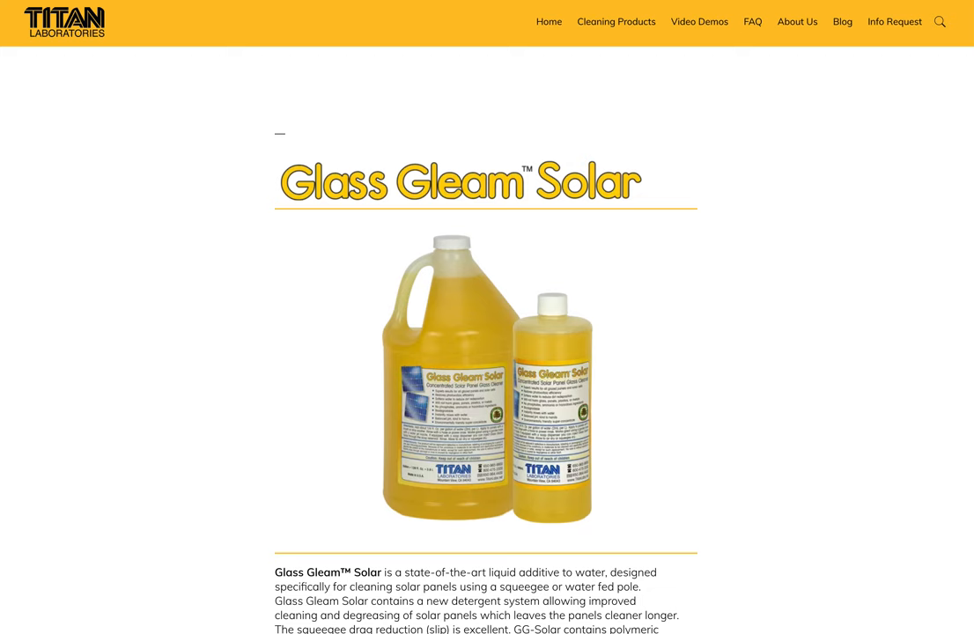
- Open the Glass Gleam Solar page in the editor and select its product description paragraph
scroll(down, 3)
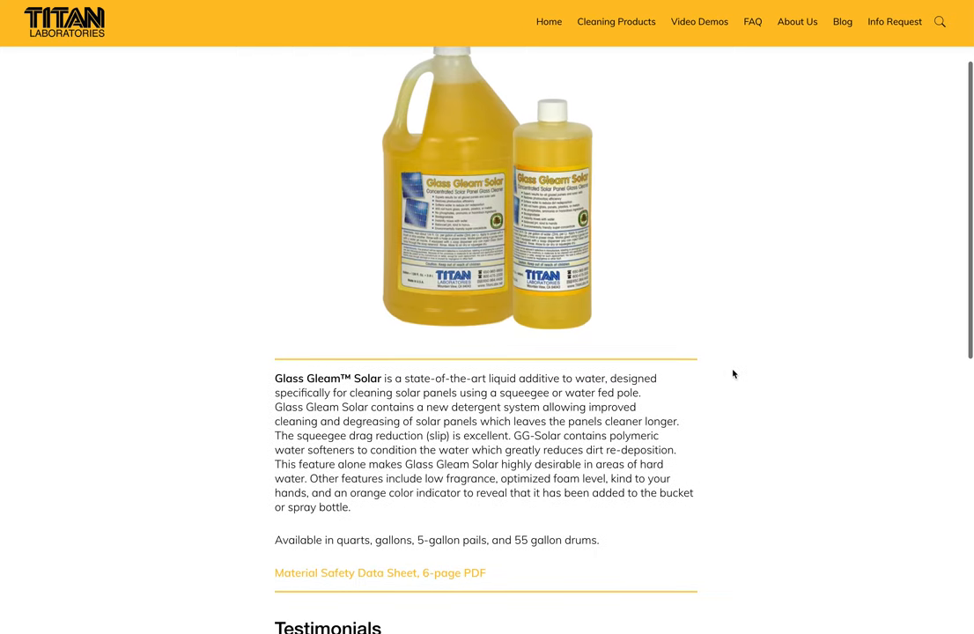
scroll(up, 3)
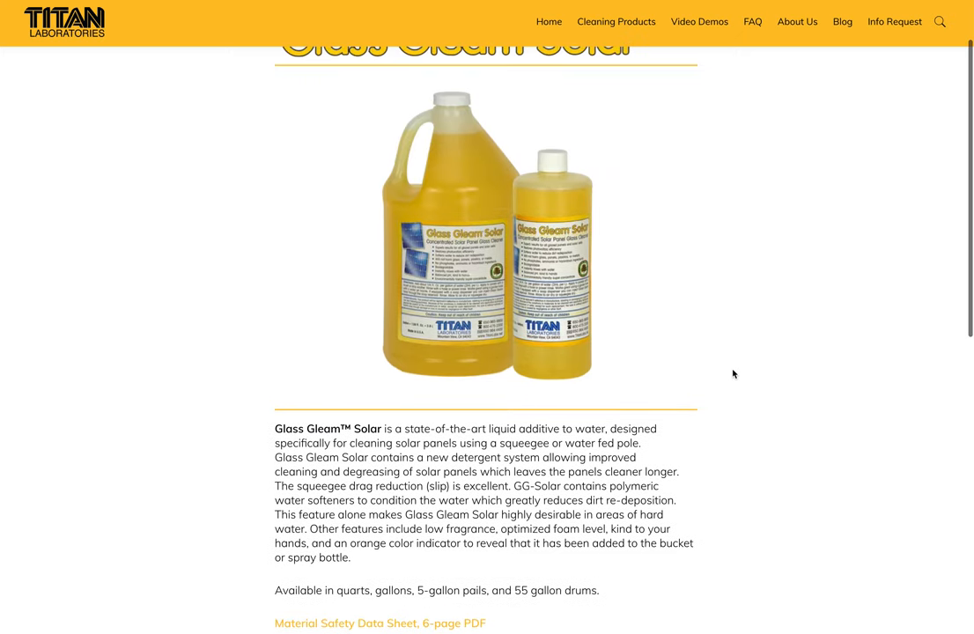
scroll(up, 3)
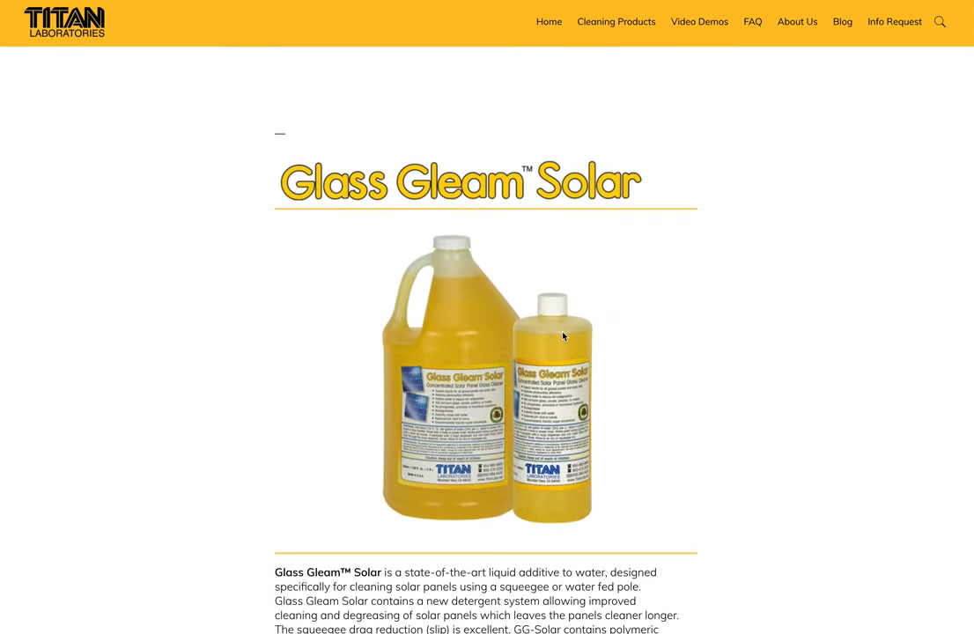
mouse_move(345, 265)
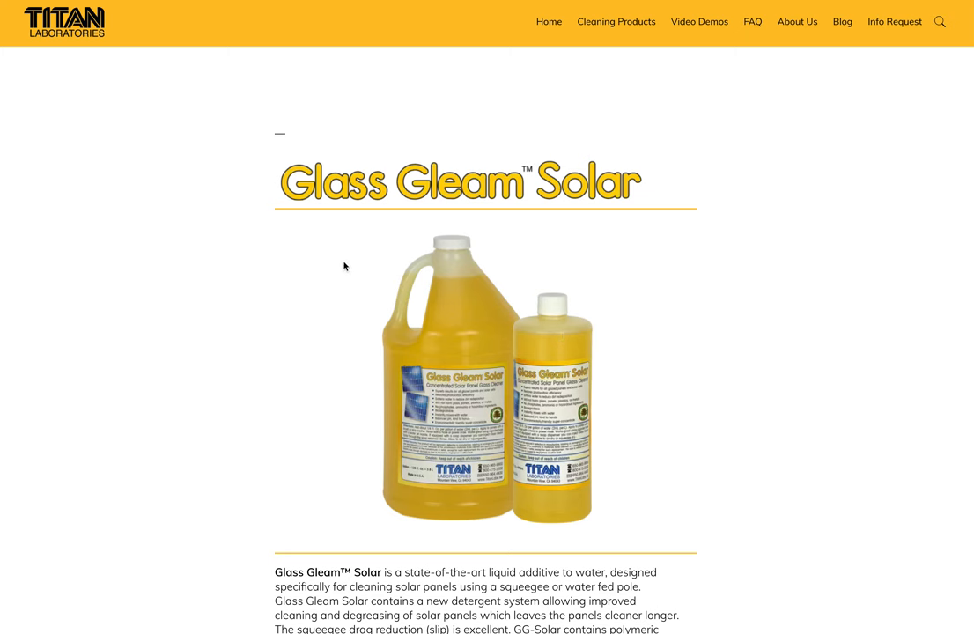
mouse_move(525, 377)
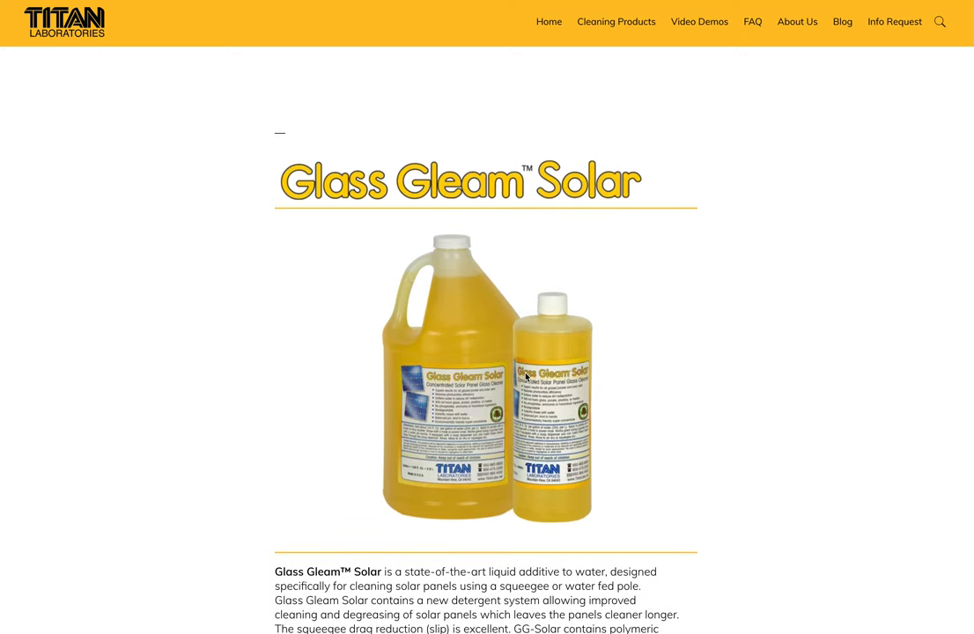
mouse_move(373, 275)
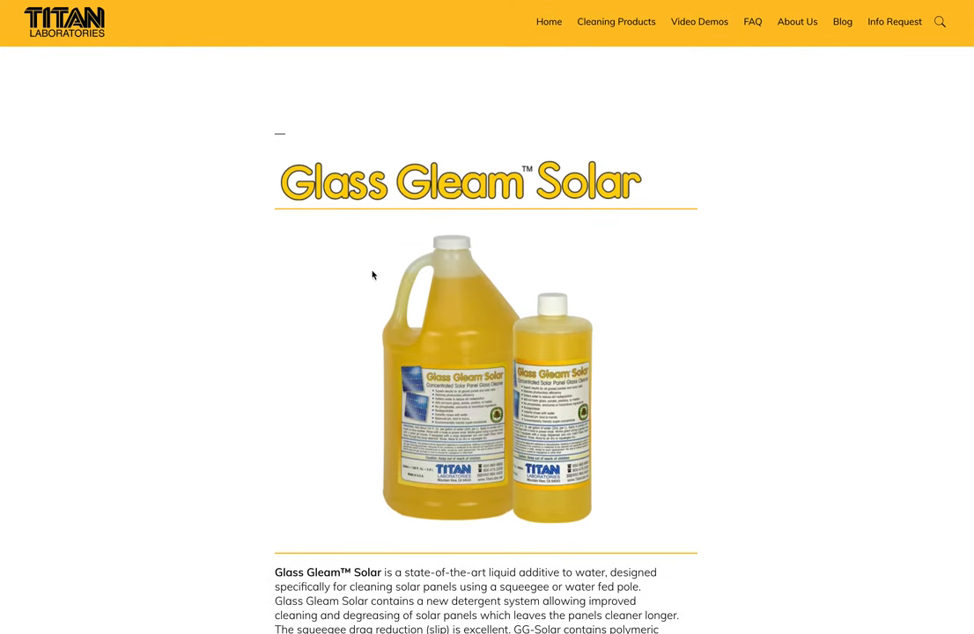
mouse_move(298, 59)
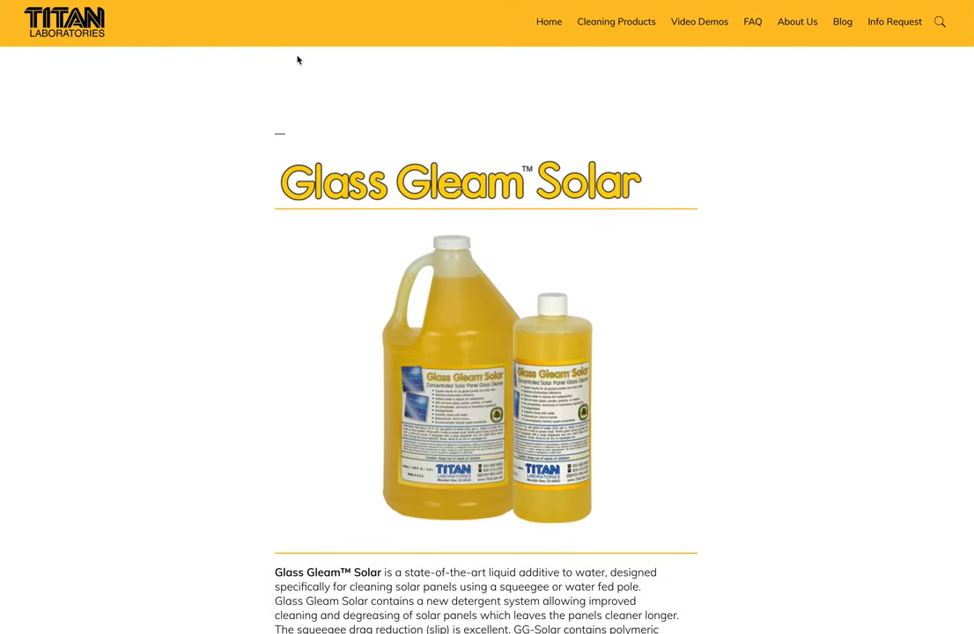
scroll(down, 3)
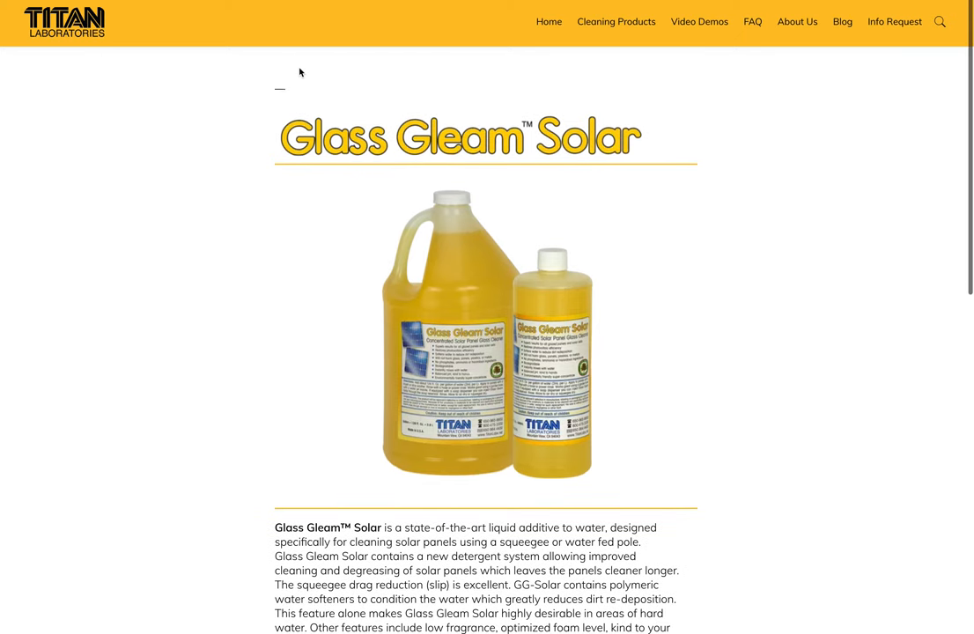
scroll(down, 3)
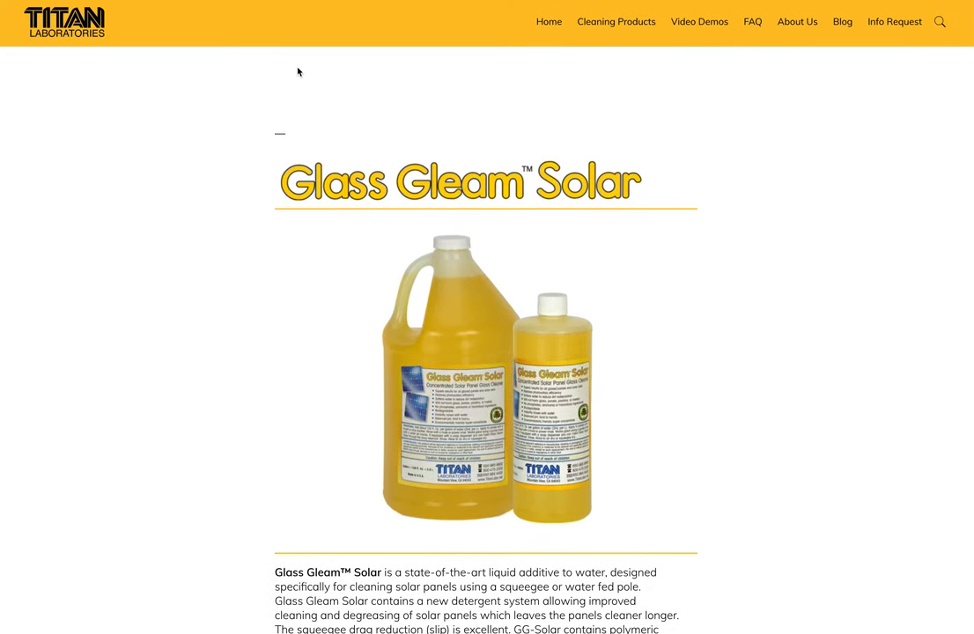
mouse_move(286, 14)
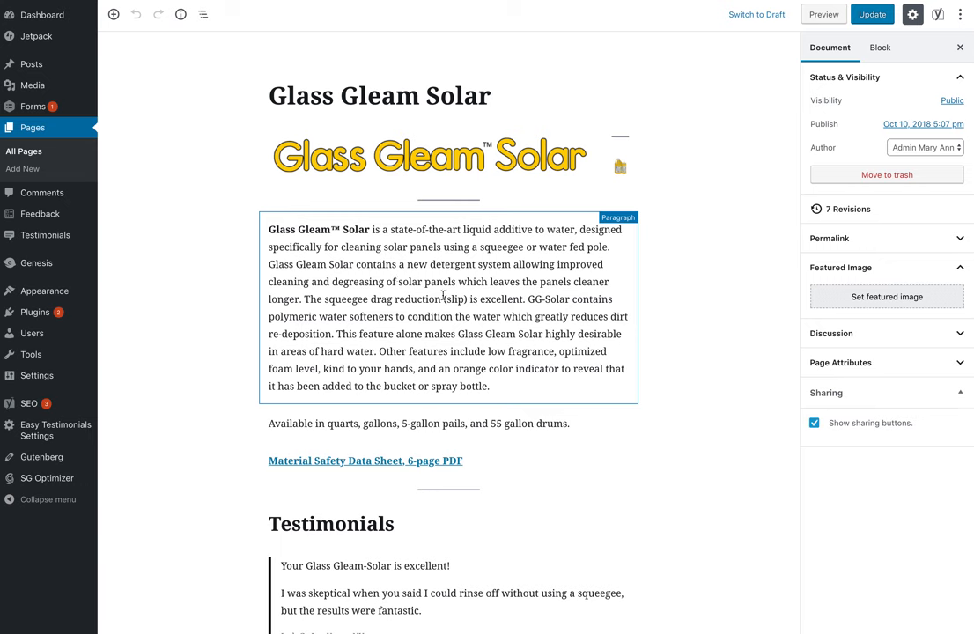
click(208, 67)
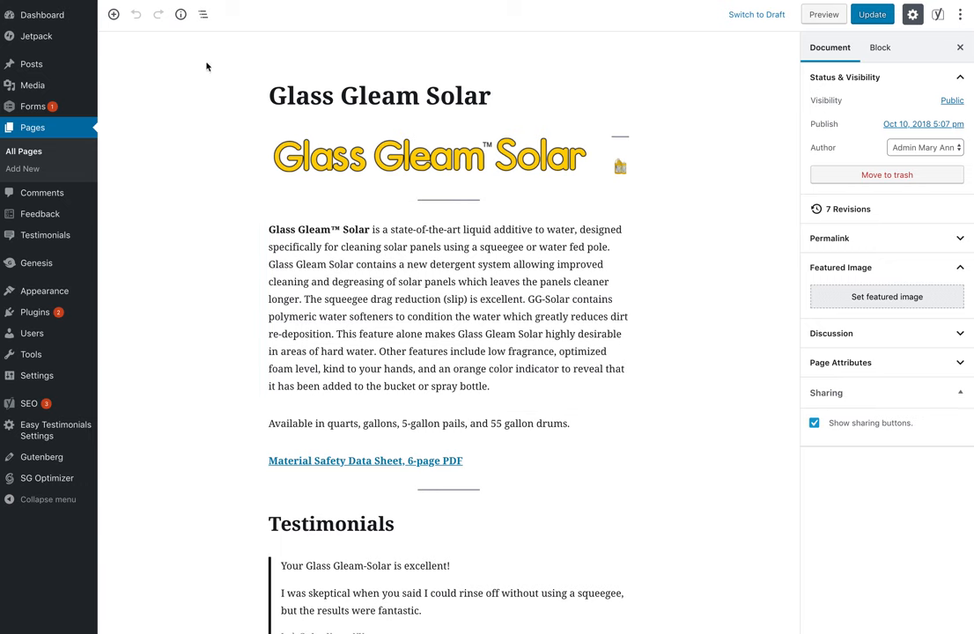
click(381, 95)
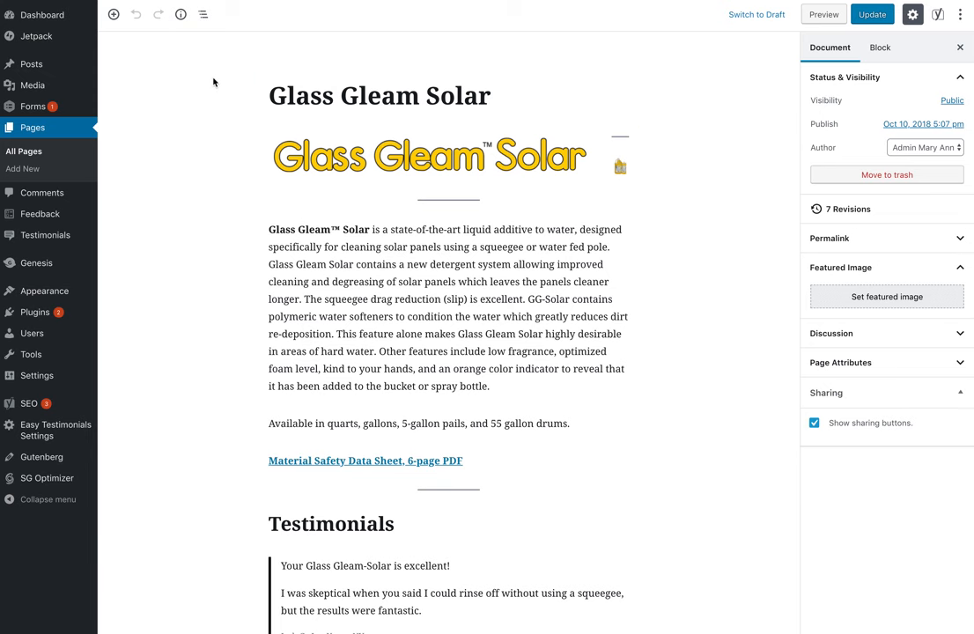
mouse_move(449, 145)
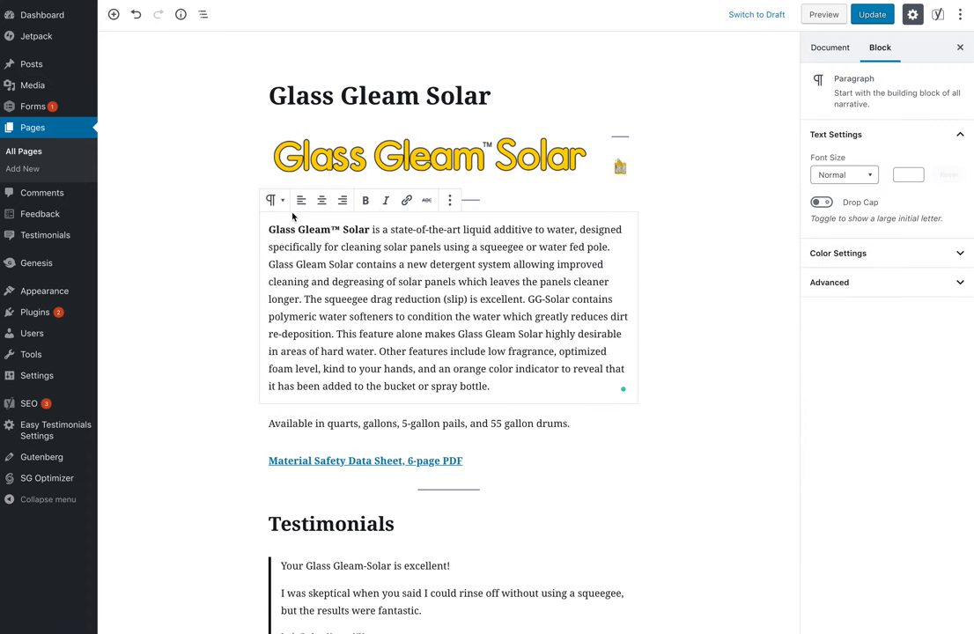
mouse_move(427, 201)
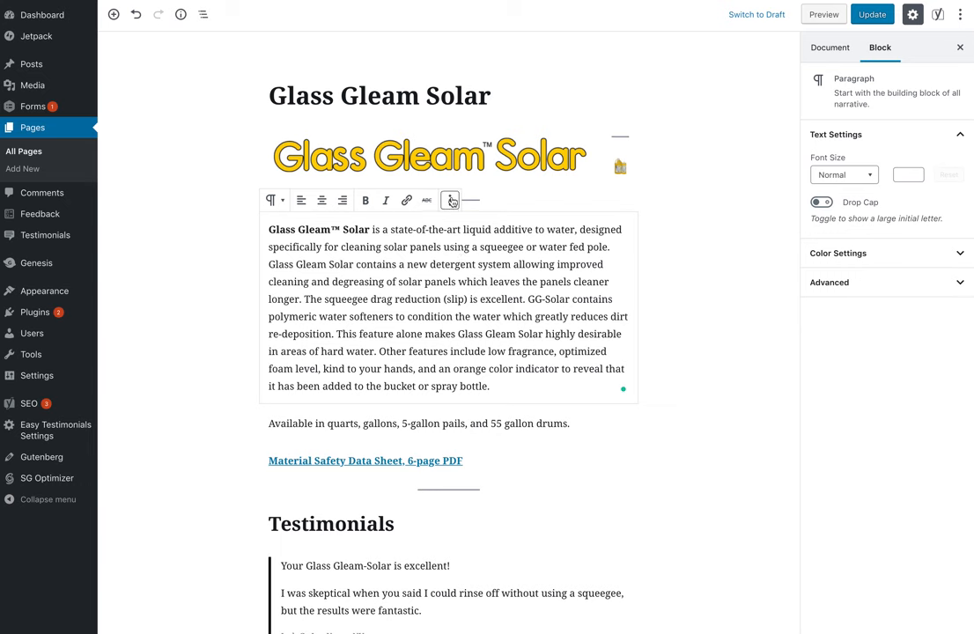
mouse_move(451, 200)
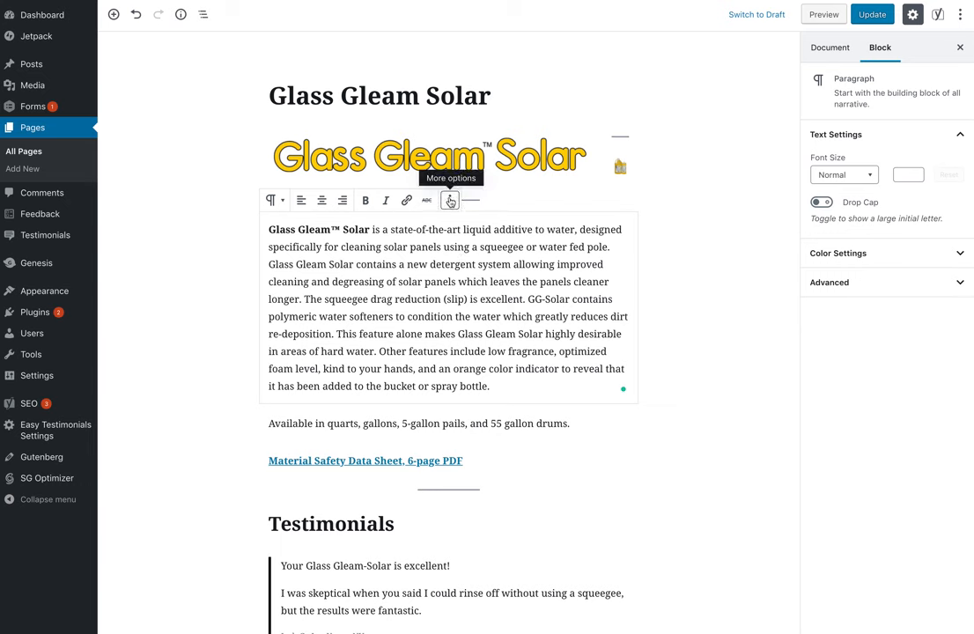
- Switch the description paragraph to Edit as HTML, revealing its &nbsp; entities
click(451, 201)
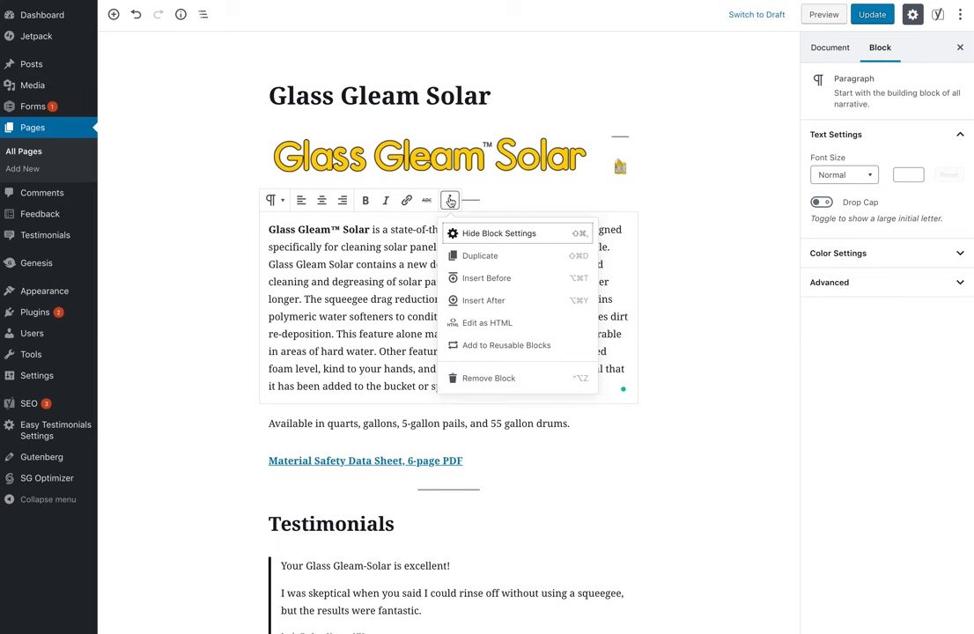
click(486, 320)
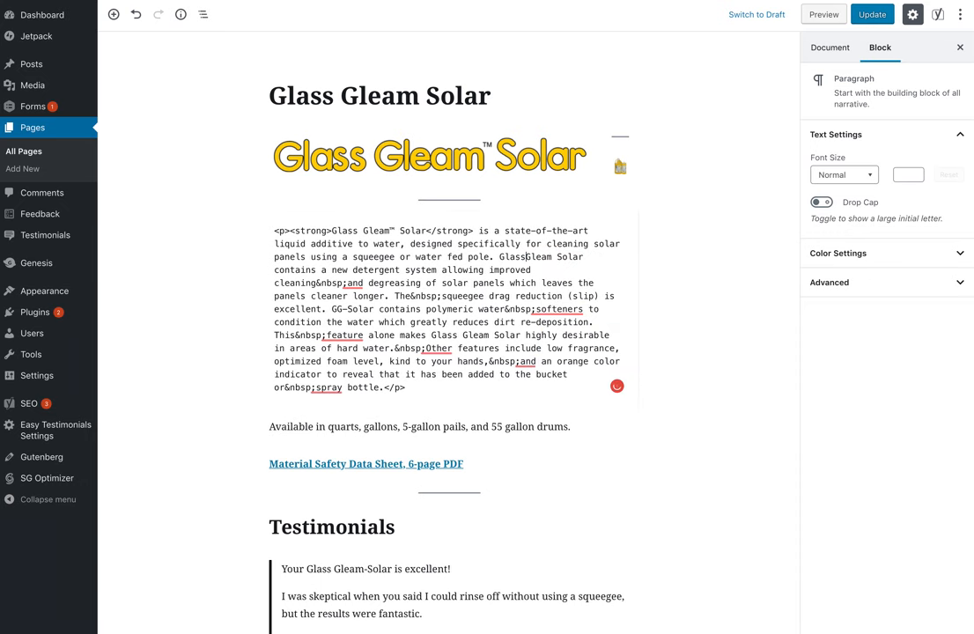
- Insert &trade; after the second Glass Gleam and replace &nbsp; before 'and', 'squeegee', 'softeners', 'feature' with spaces
click(440, 308)
text(&trade;)
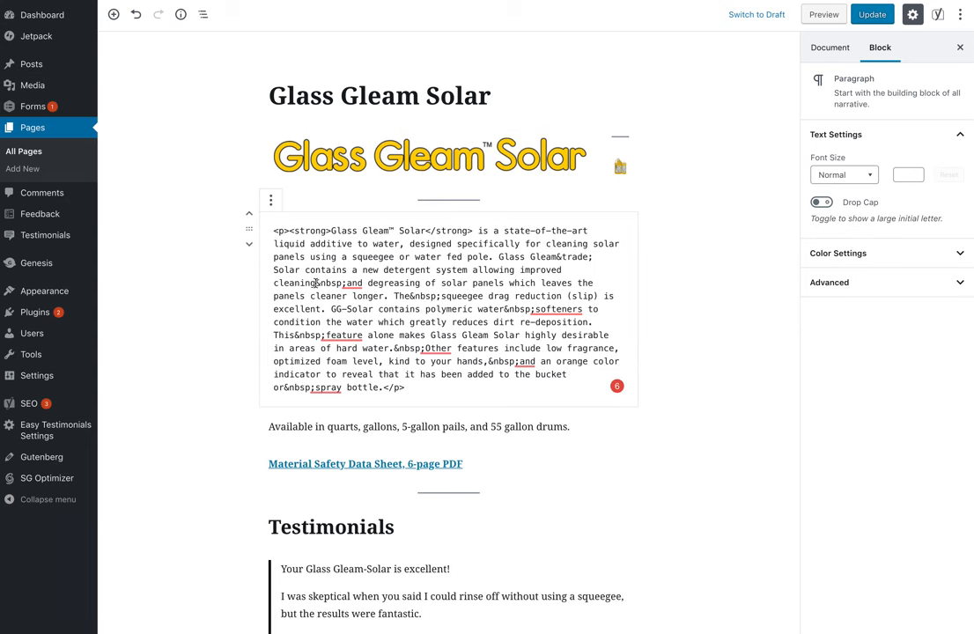
click(350, 282)
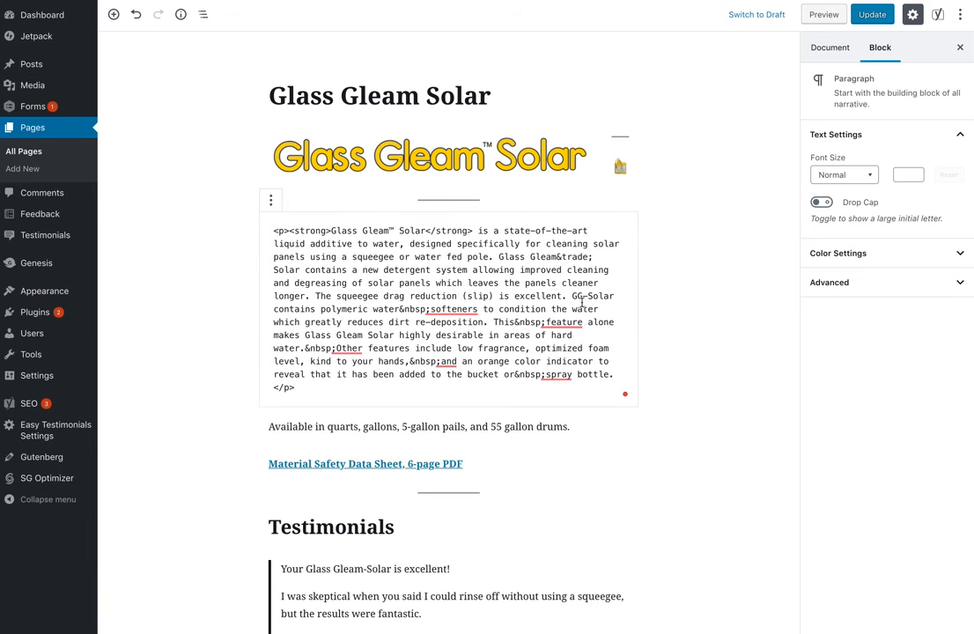
mouse_move(399, 310)
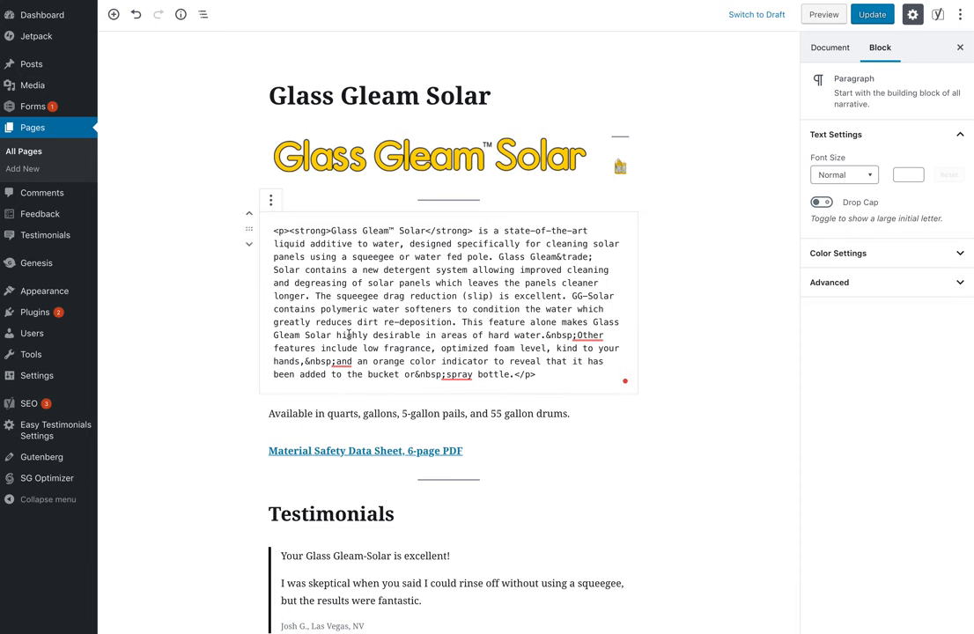
mouse_move(508, 349)
text(&tra)
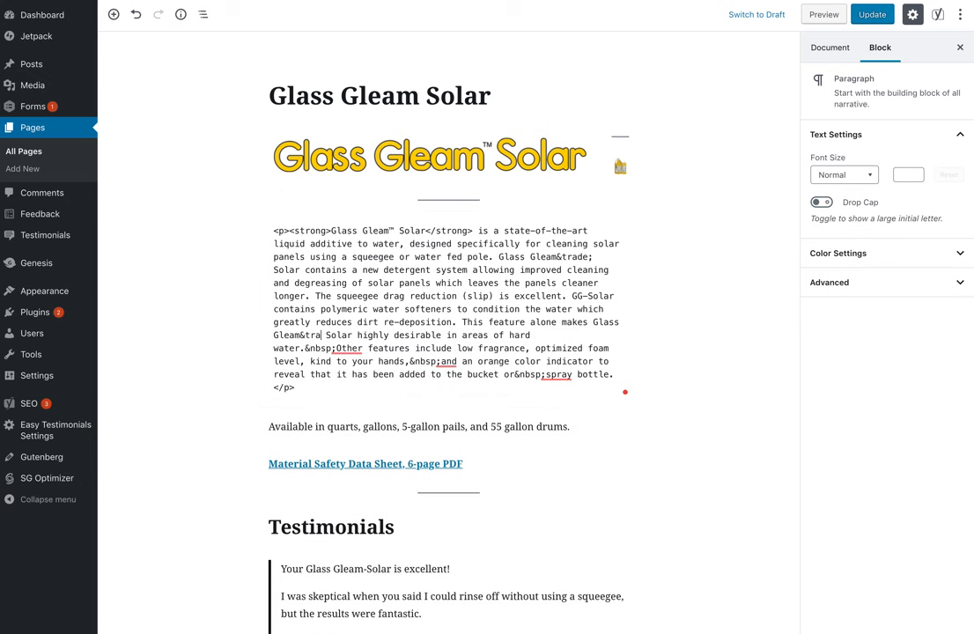
click(440, 308)
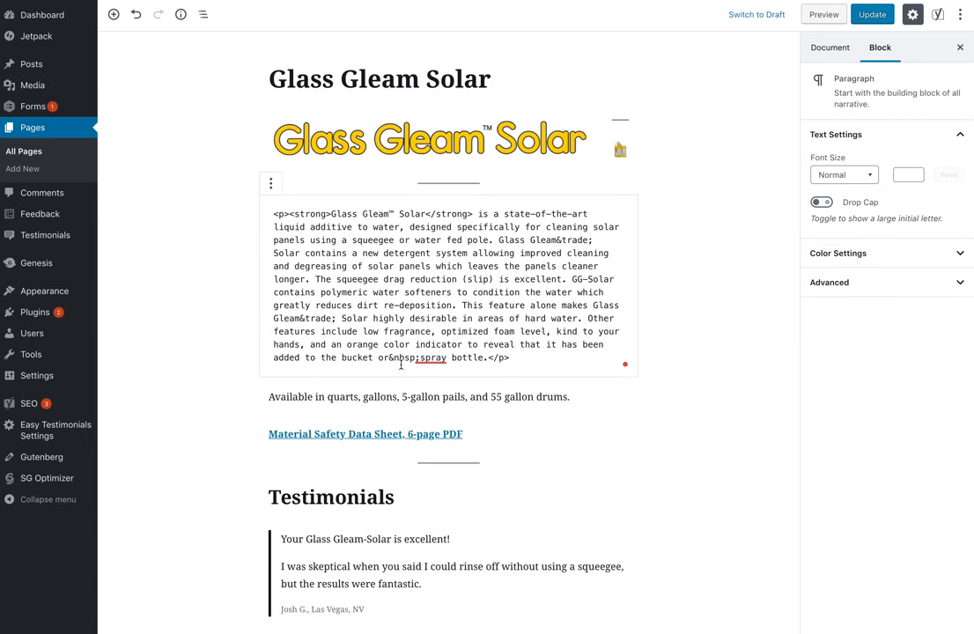
- Finish &trade; on the third Glass Gleam and clear the &nbsp; before 'Other', 'and' and 'spray'
double_click(401, 358)
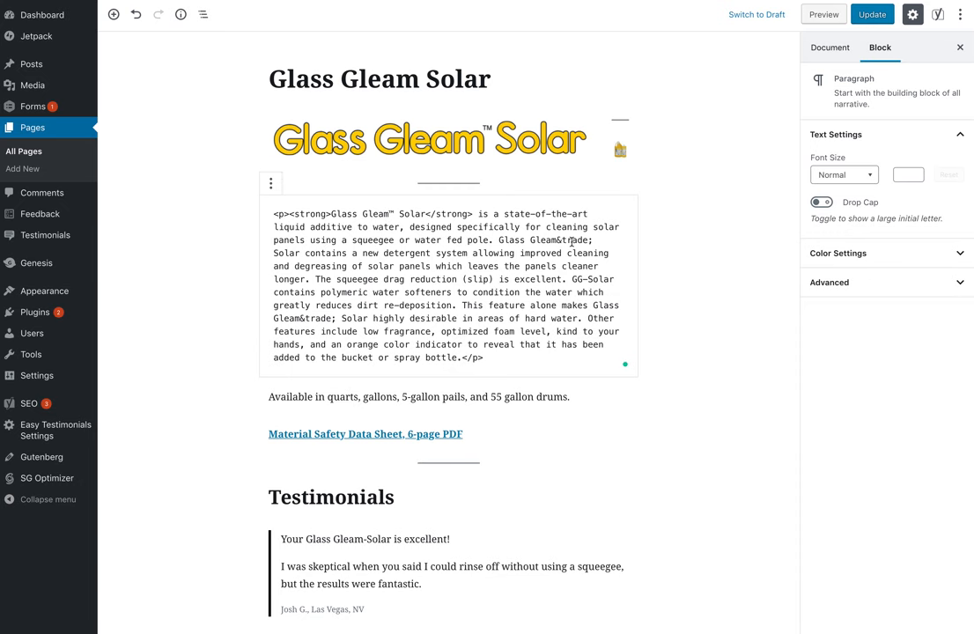
mouse_move(794, 169)
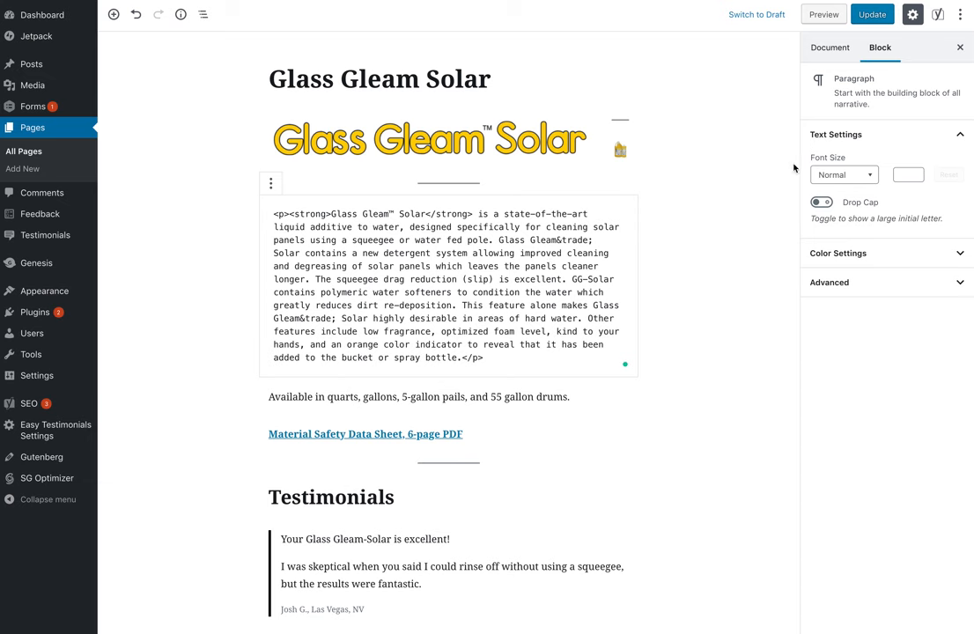
- Update the page so the cleaned, trademarked description is published
click(870, 14)
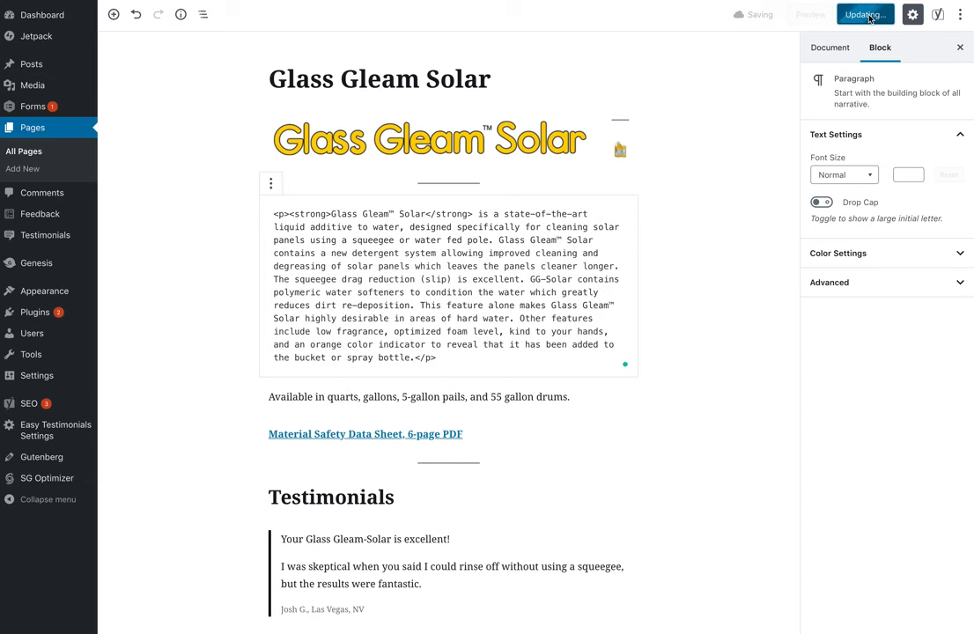
click(863, 15)
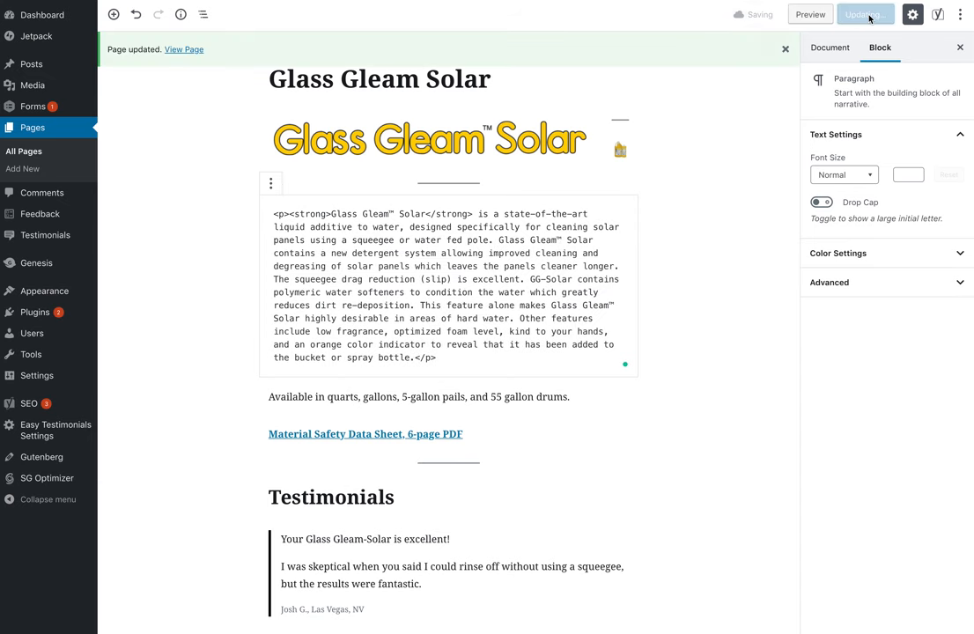
click(865, 14)
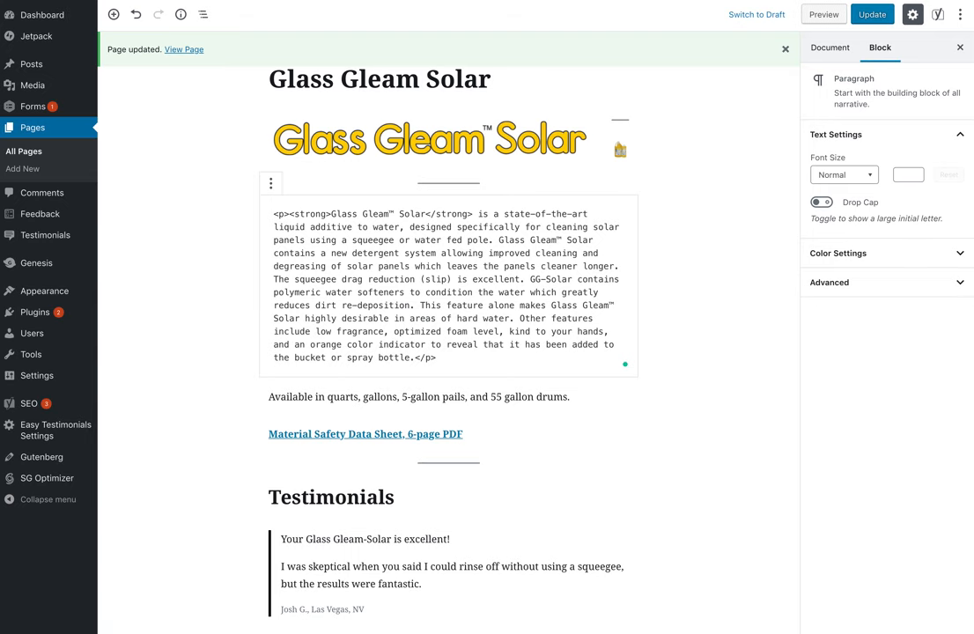
- Reload the live Titan Laboratories product page and check the trademark symbols in the description
click(183, 49)
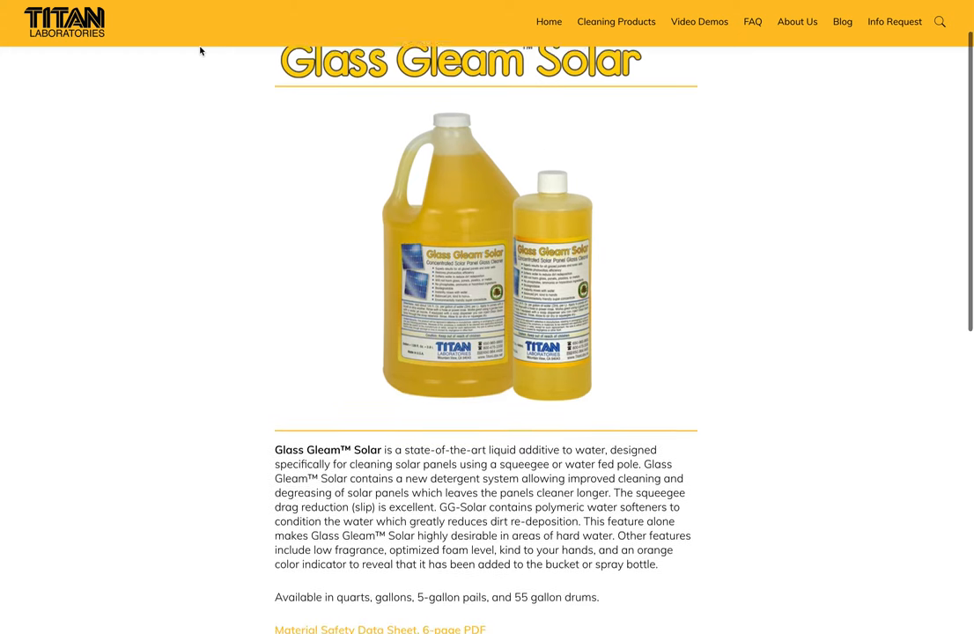
scroll(down, 3)
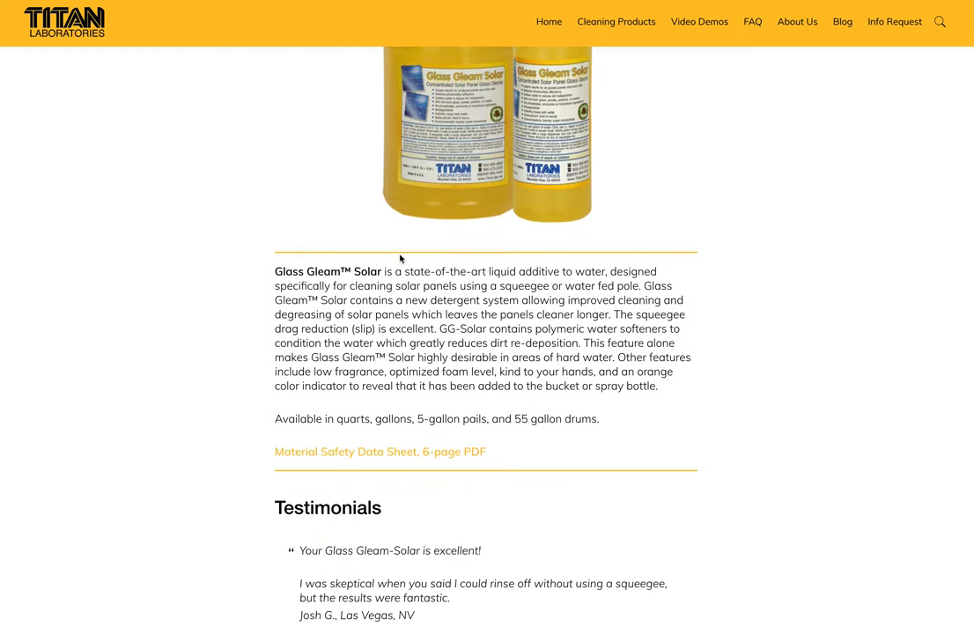
mouse_move(468, 290)
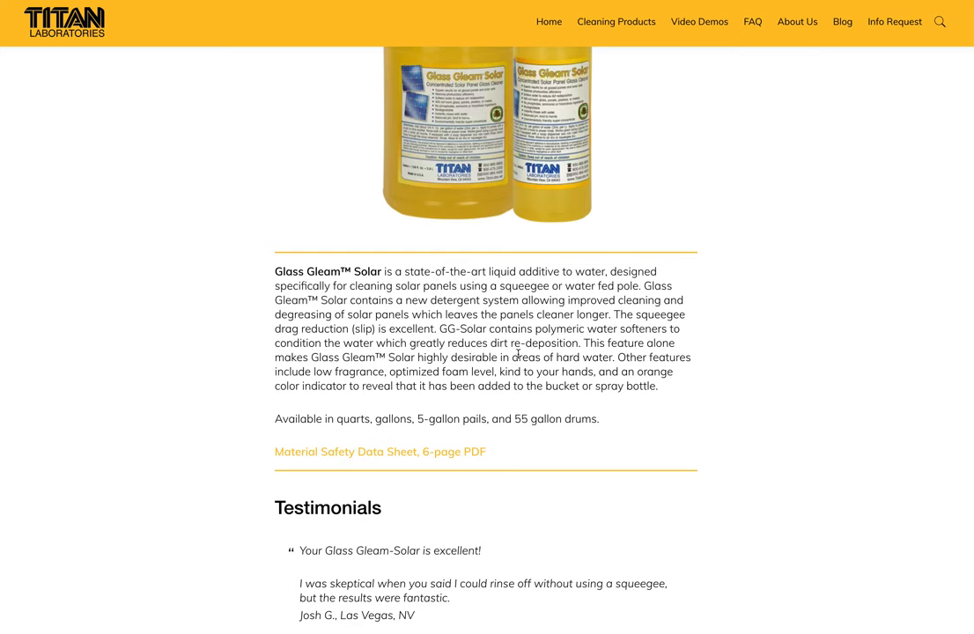
scroll(up, 3)
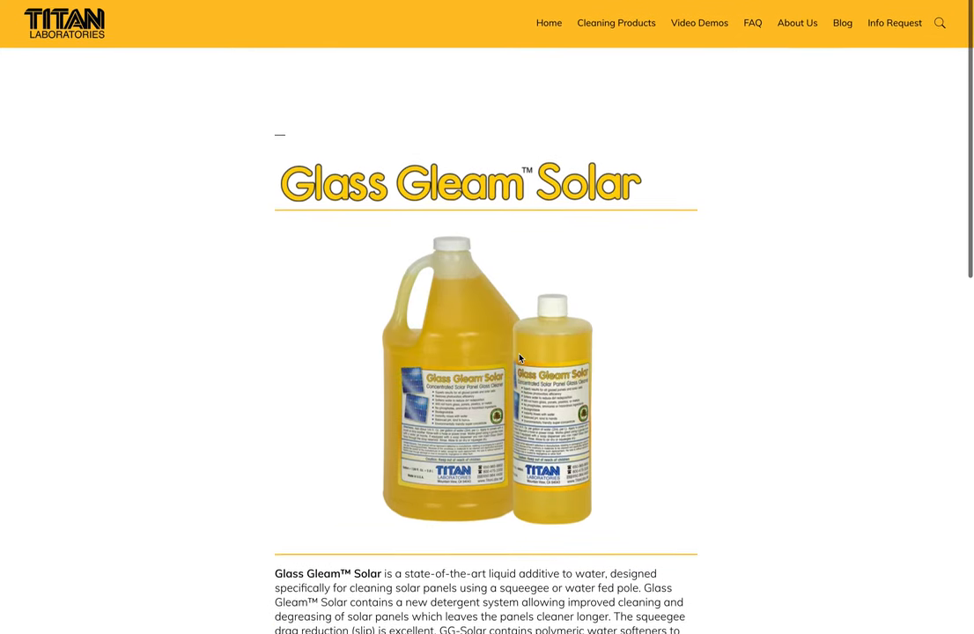